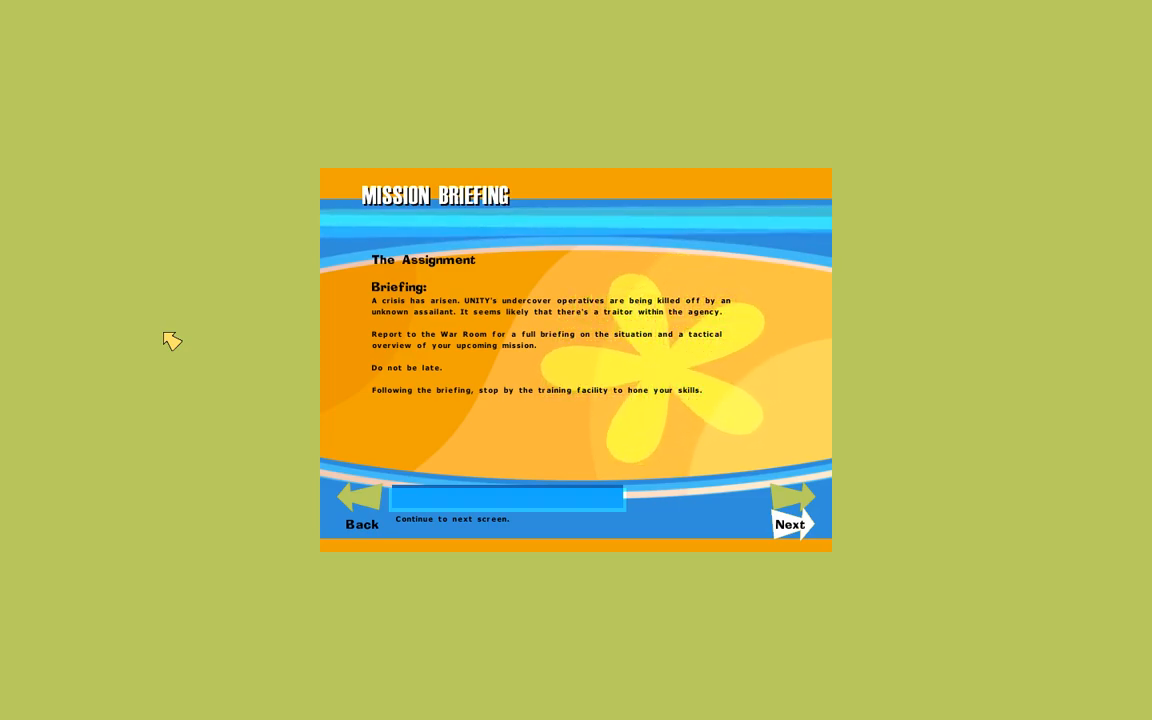
pyautogui.moveTo(361, 510)
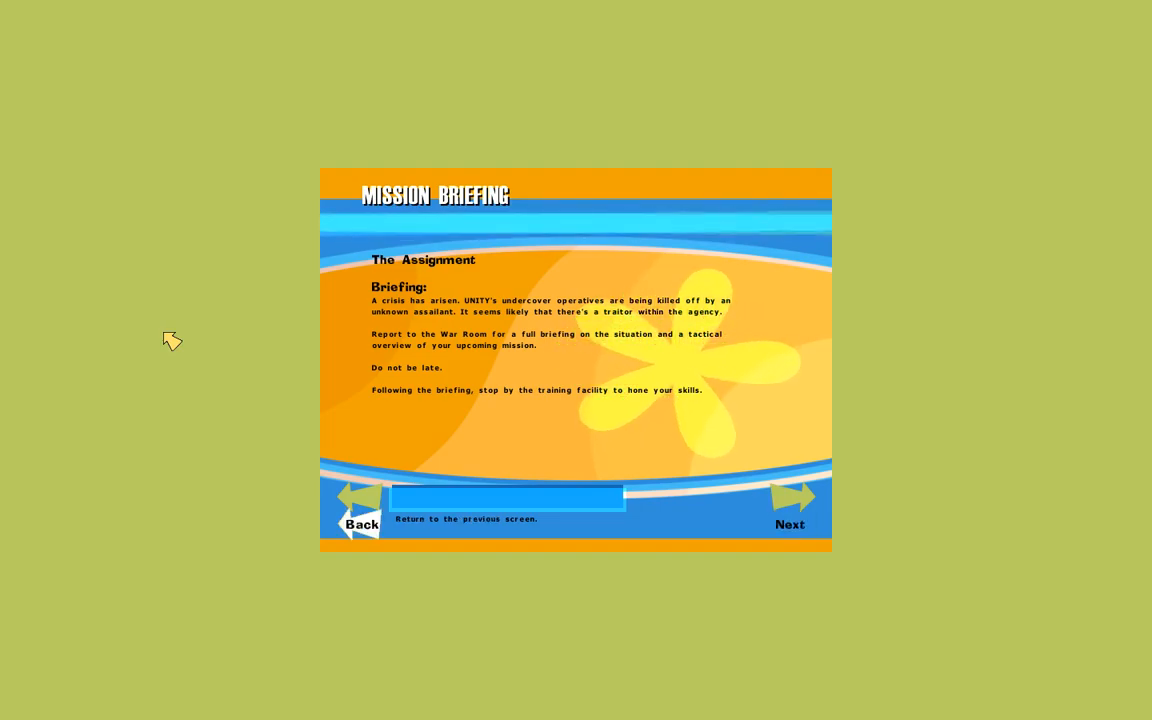
# Step: Advance from The Assignment briefing to Misfortune in Morocco with Next
pyautogui.click(790, 500)
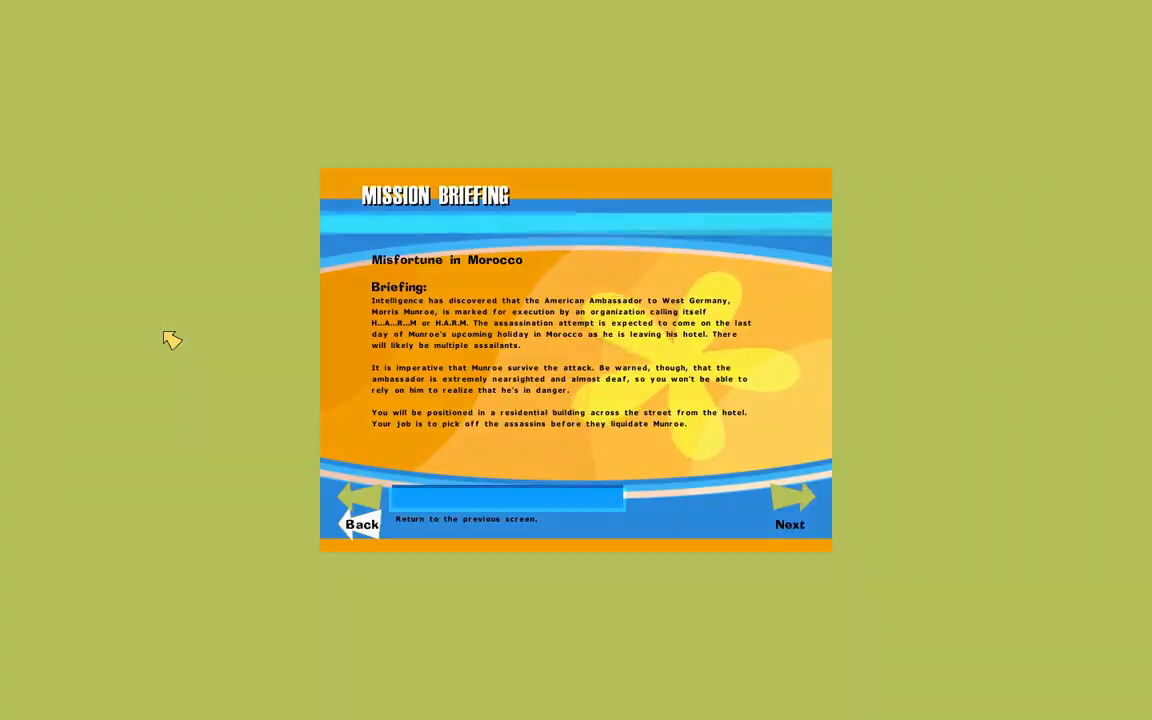
# Step: Page through Requiem for a Spy and Unexpected Turbulence to Care to Explain?
pyautogui.click(790, 510)
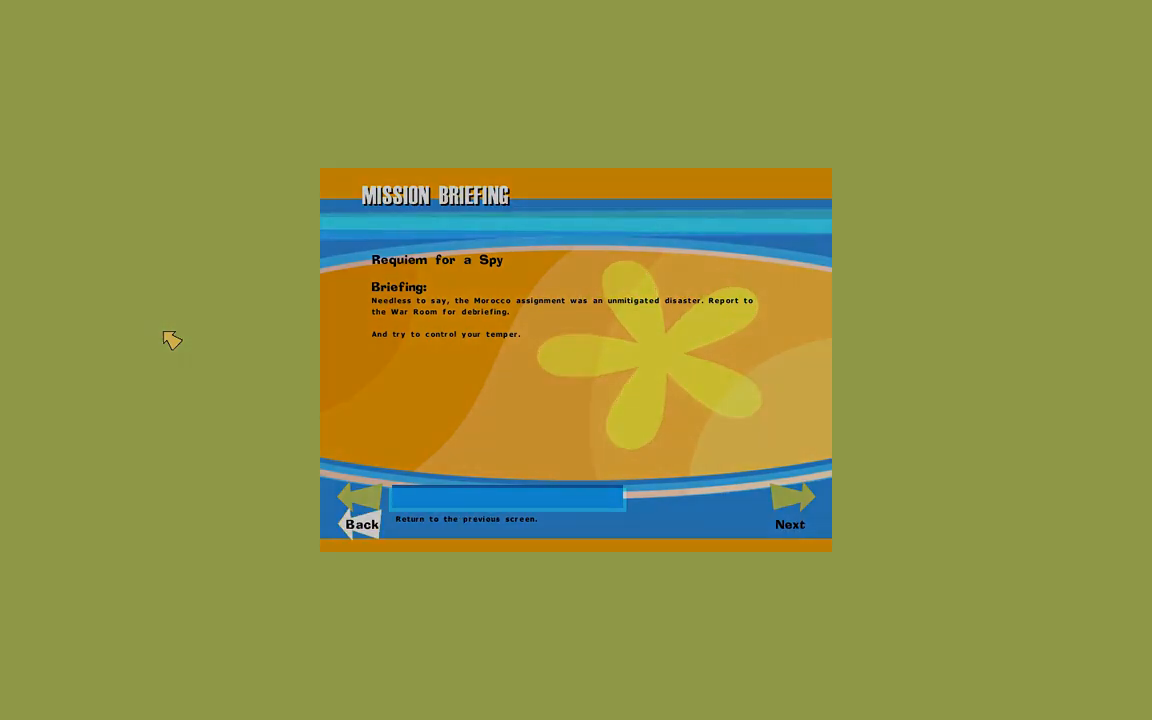
pyautogui.click(790, 500)
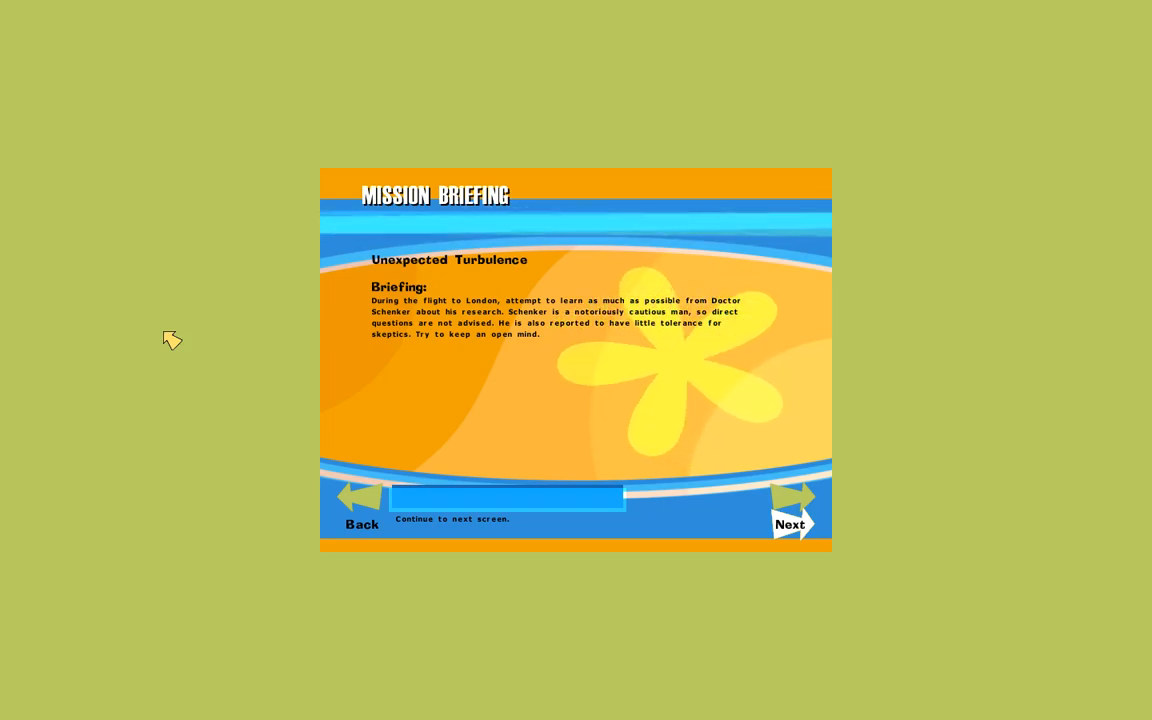
pyautogui.moveTo(361, 520)
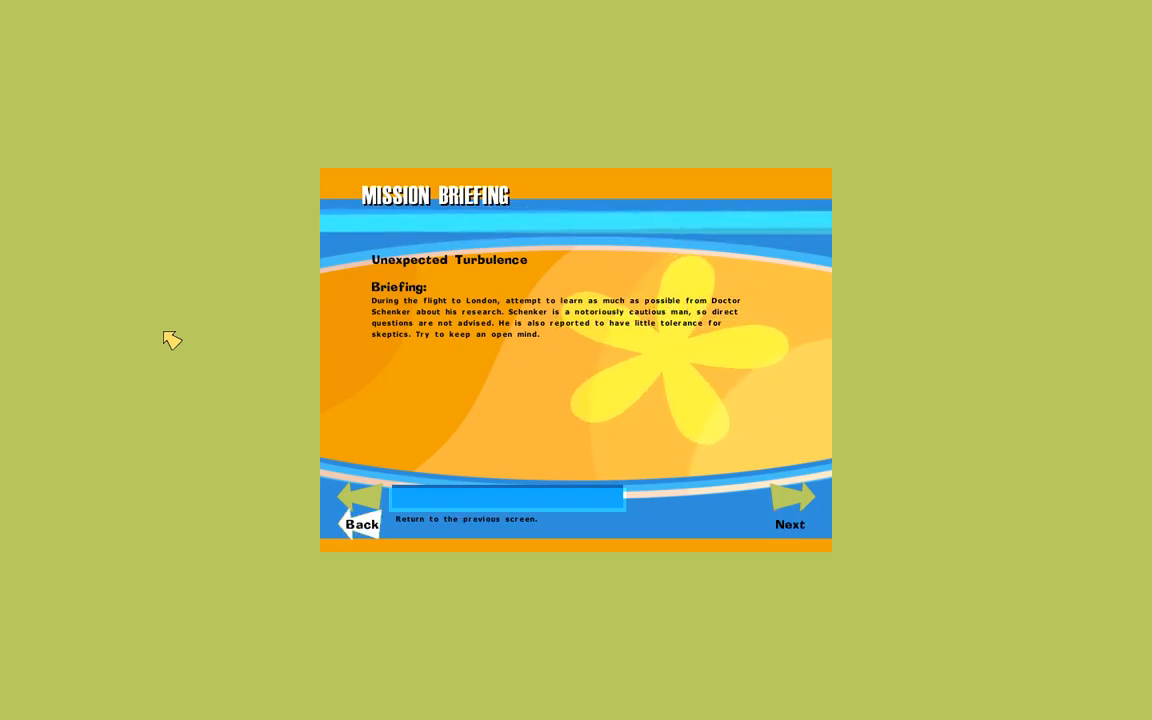
pyautogui.click(790, 505)
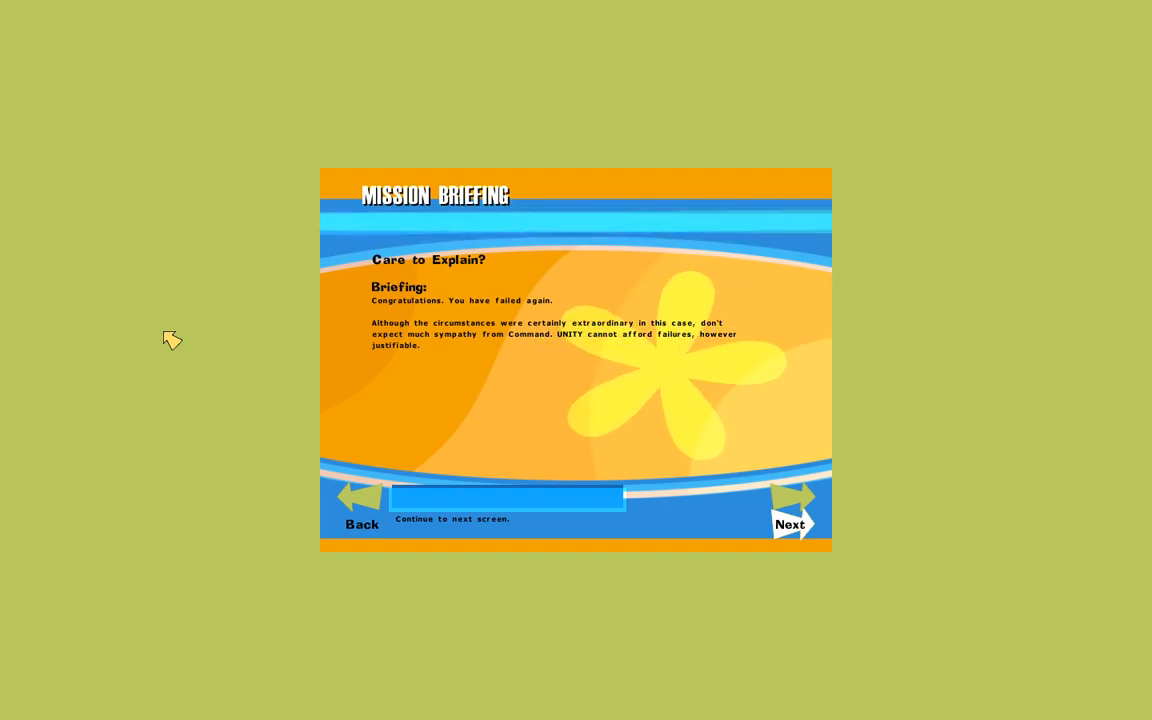
# Step: Page through Rendezvous in Hamburg to the Visit to Santa's Workshop briefing
pyautogui.click(790, 515)
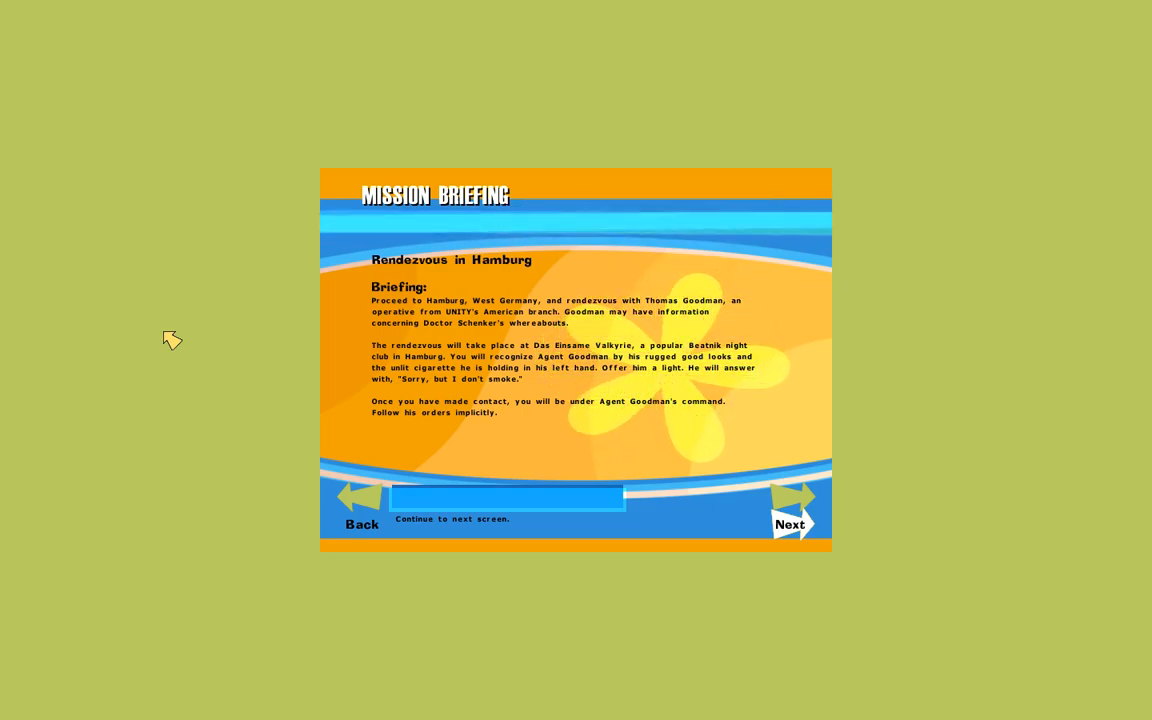
pyautogui.moveTo(362, 510)
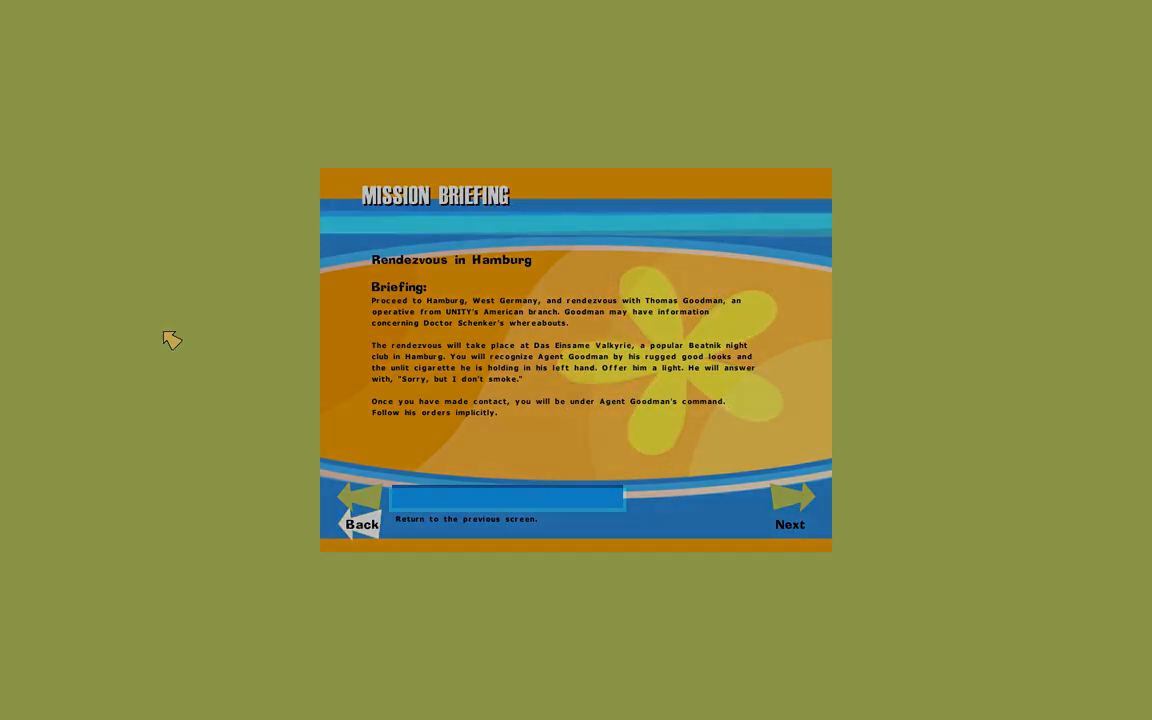
pyautogui.click(790, 500)
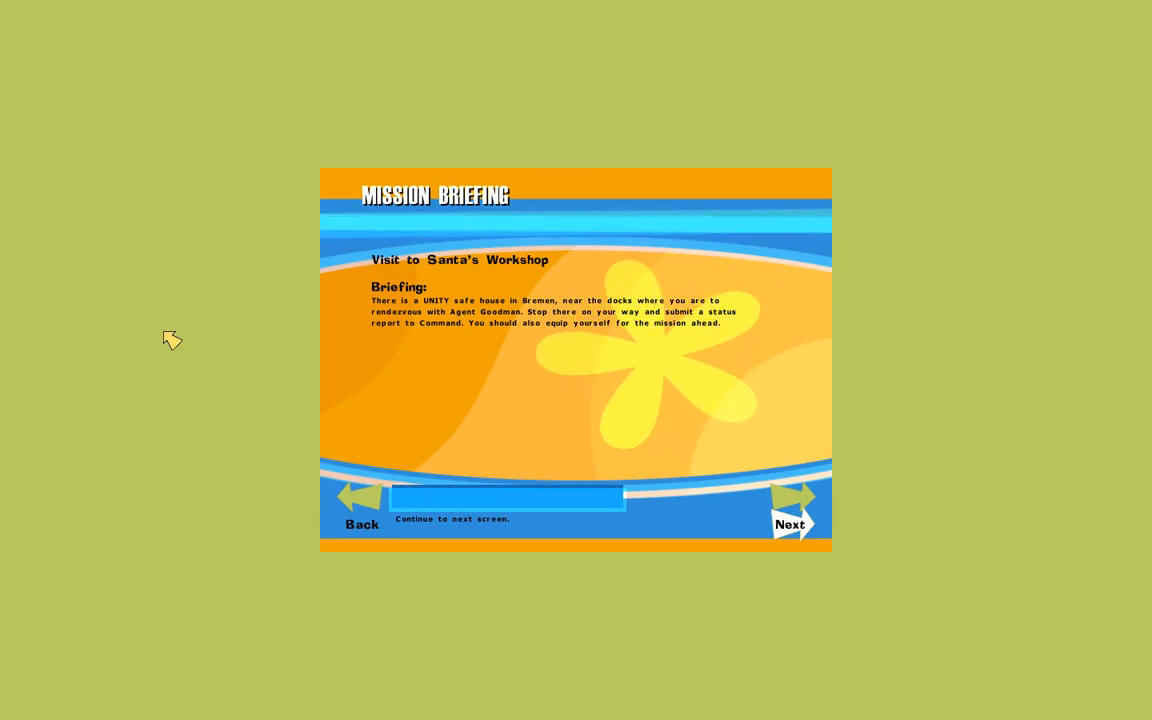
pyautogui.moveTo(360, 510)
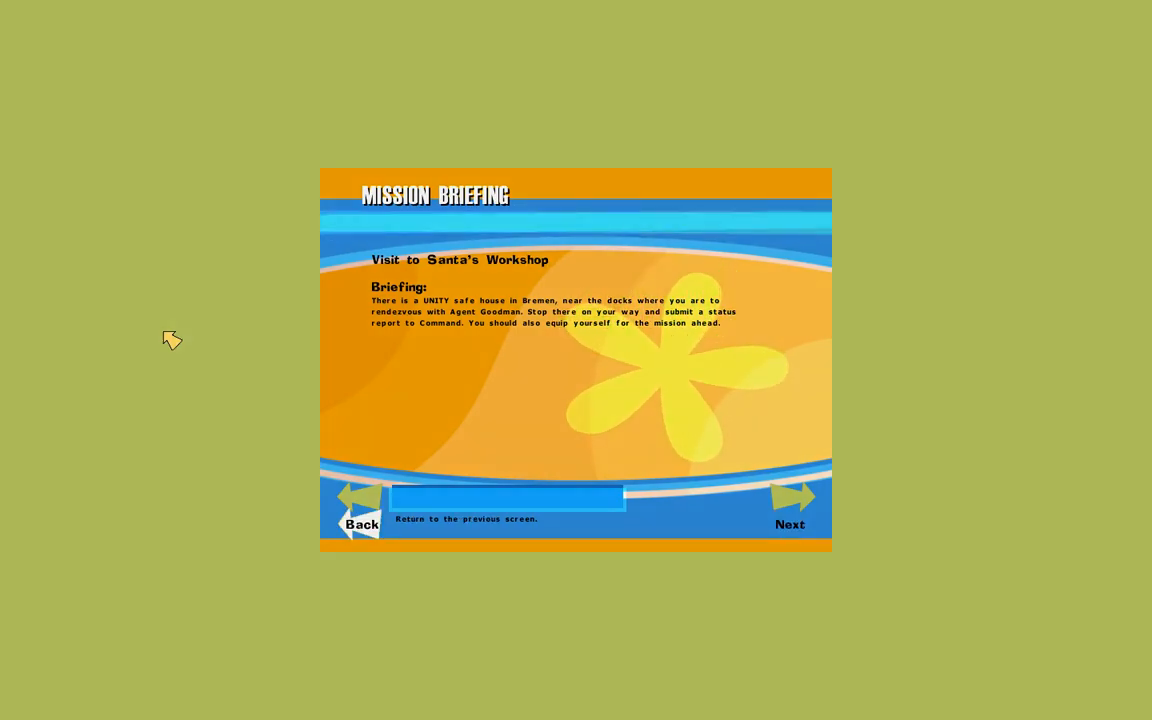
# Step: Page through A Tenuous Lead and H.A.R.M.'s Promise to The Dive
pyautogui.click(790, 510)
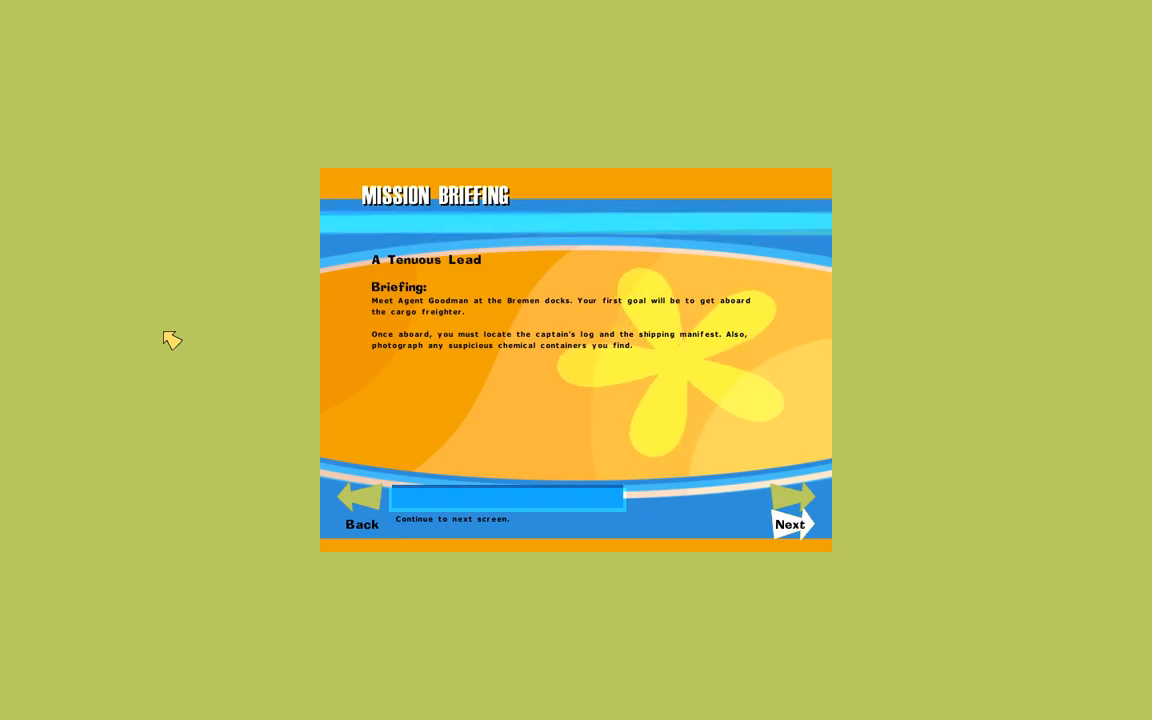
pyautogui.click(790, 510)
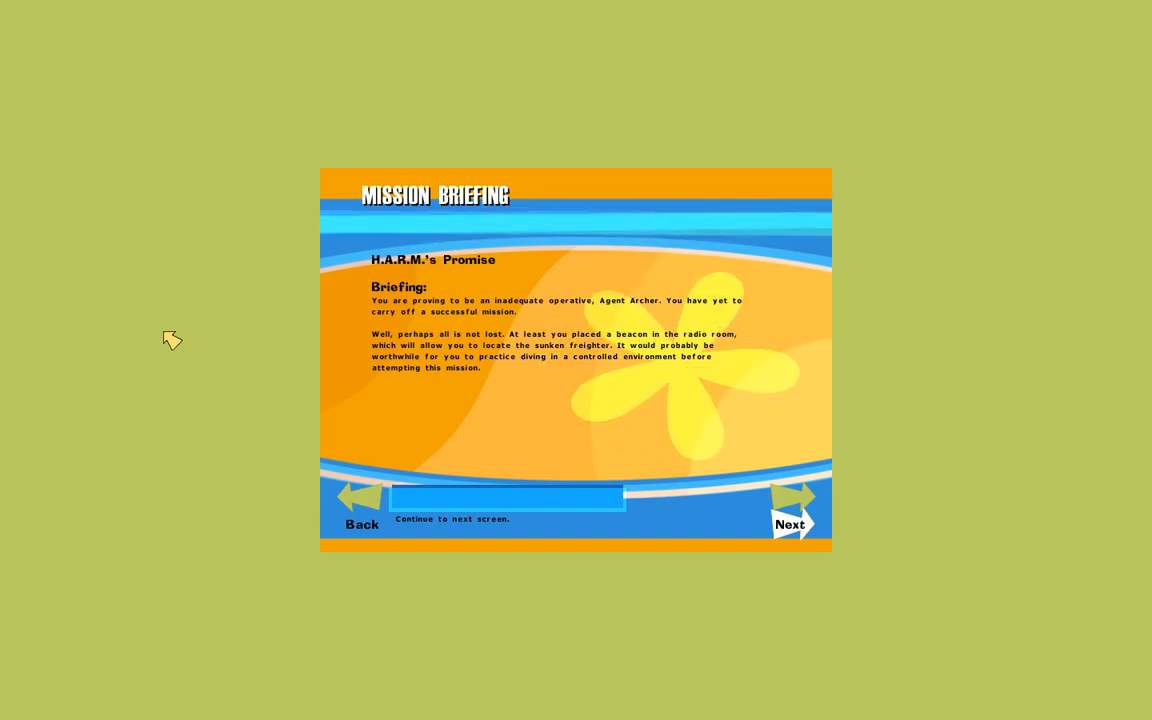
pyautogui.click(789, 524)
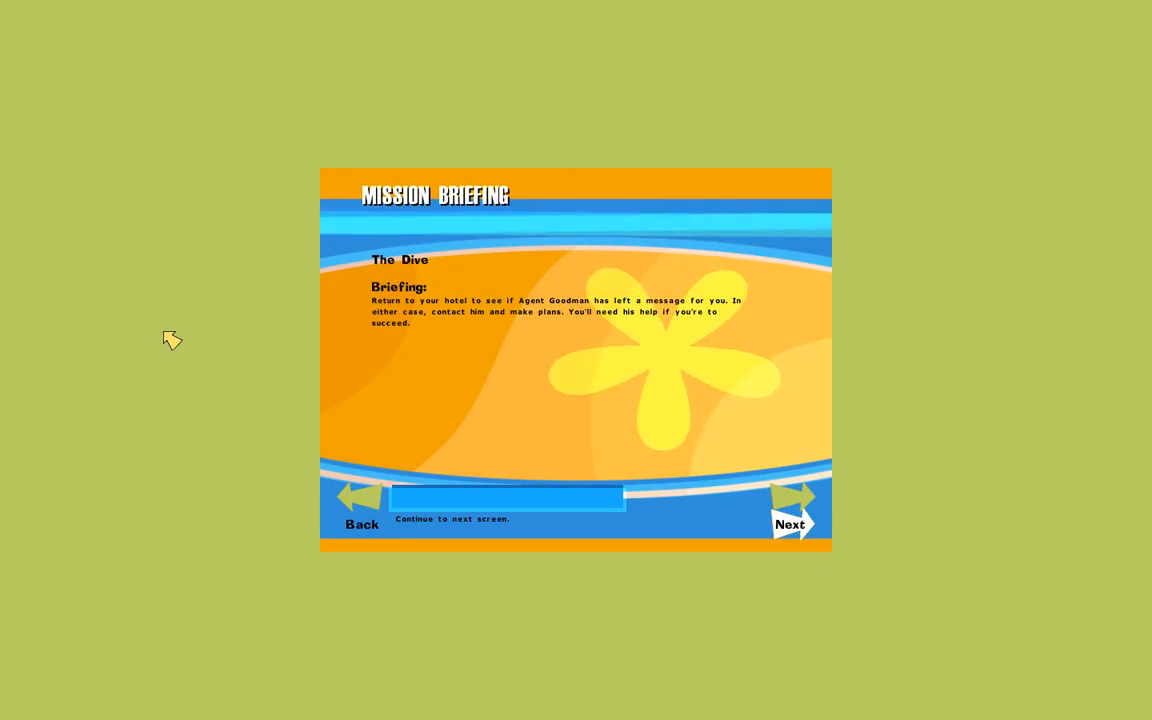
pyautogui.moveTo(361, 500)
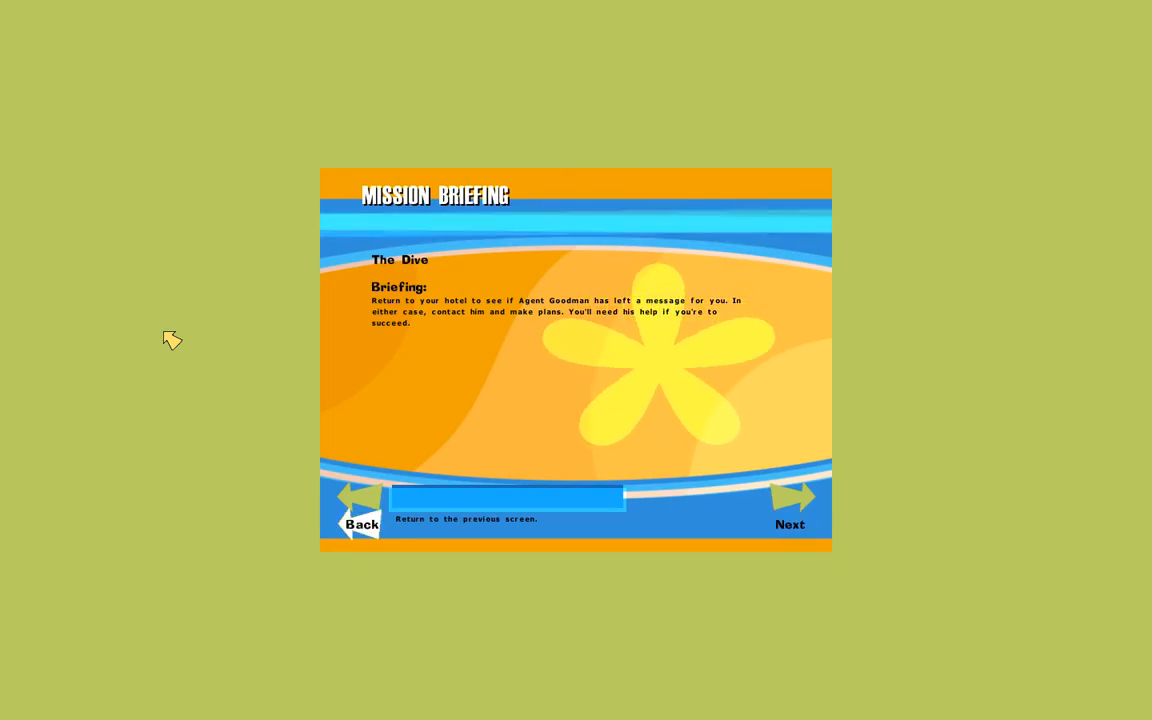
# Step: Page through If Our Demands Are Not Met and A Man of Influence to Safecracker
pyautogui.click(790, 510)
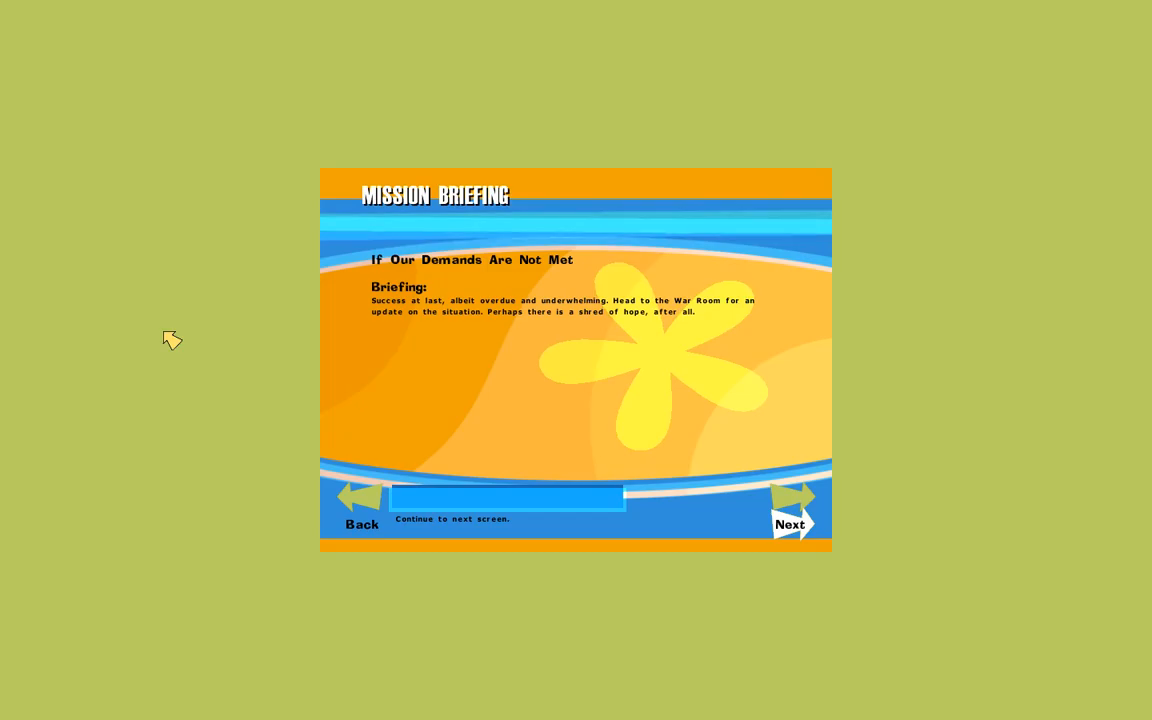
pyautogui.click(790, 524)
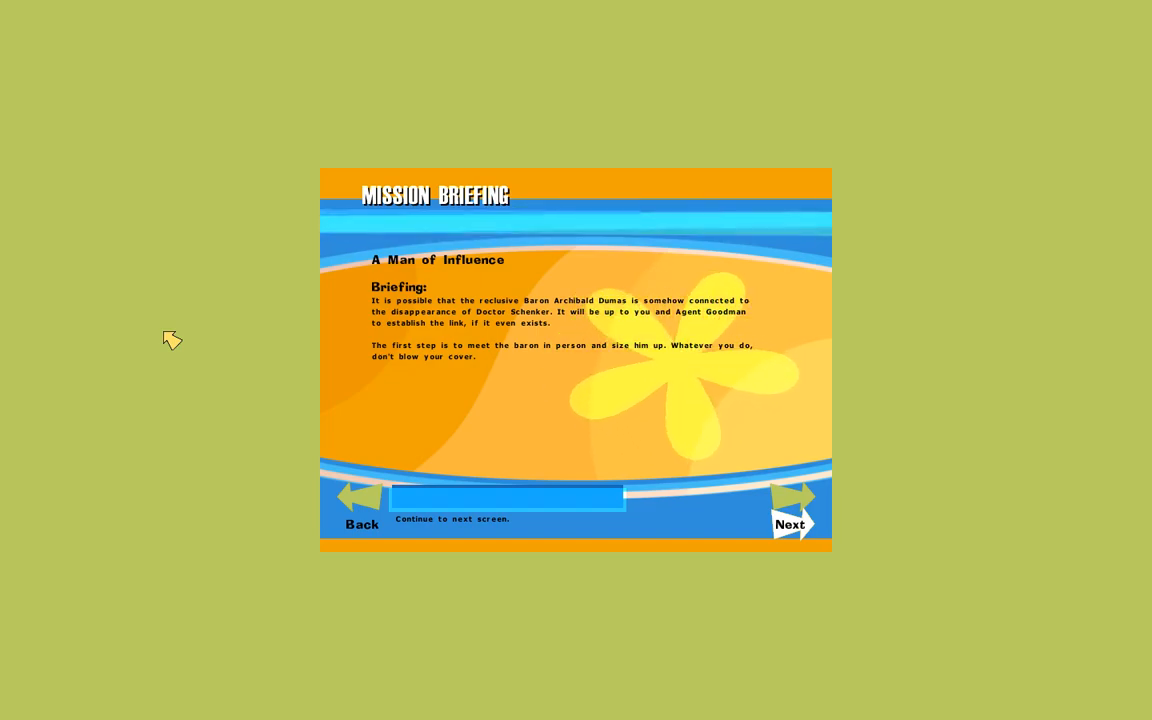
pyautogui.click(790, 524)
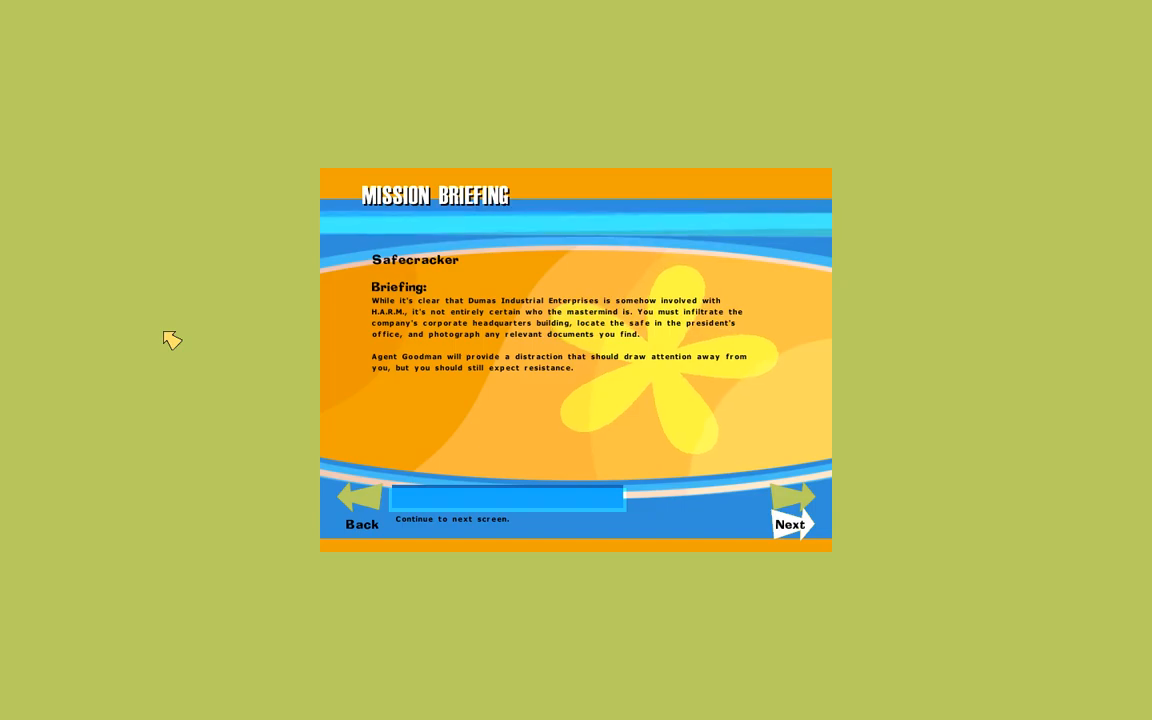
pyautogui.moveTo(360, 500)
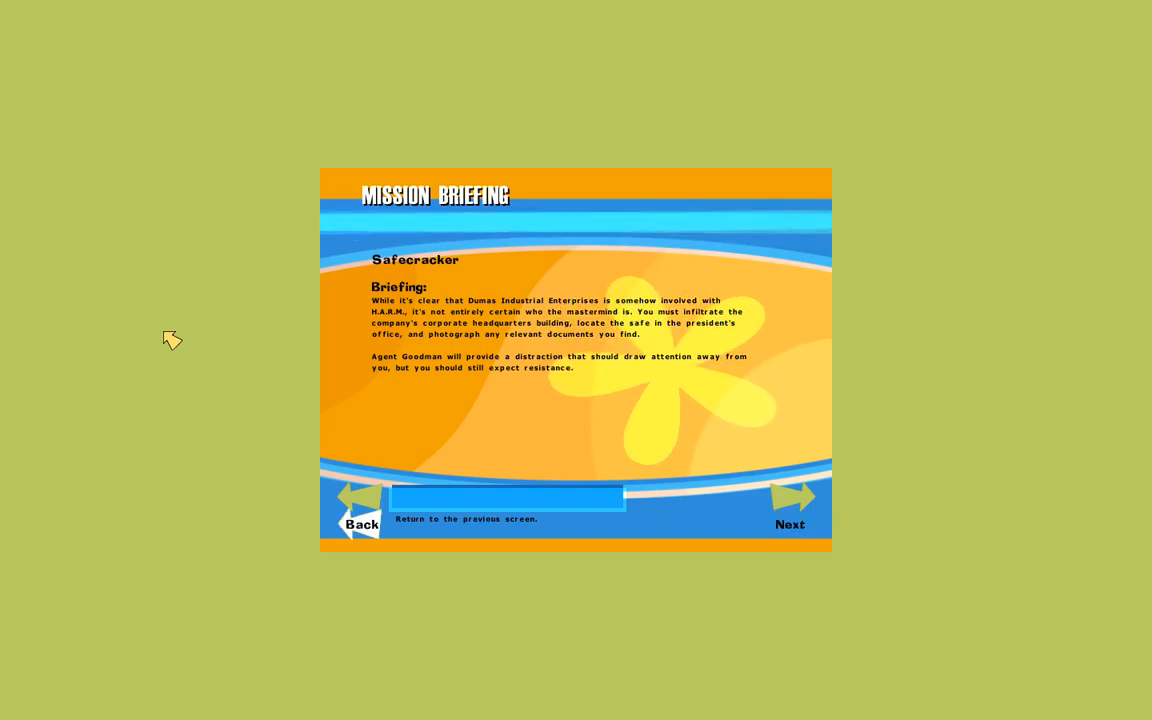
# Step: Page through An Ounce of Hope and A Stern Warning to Trouble in the Tropics
pyautogui.click(790, 505)
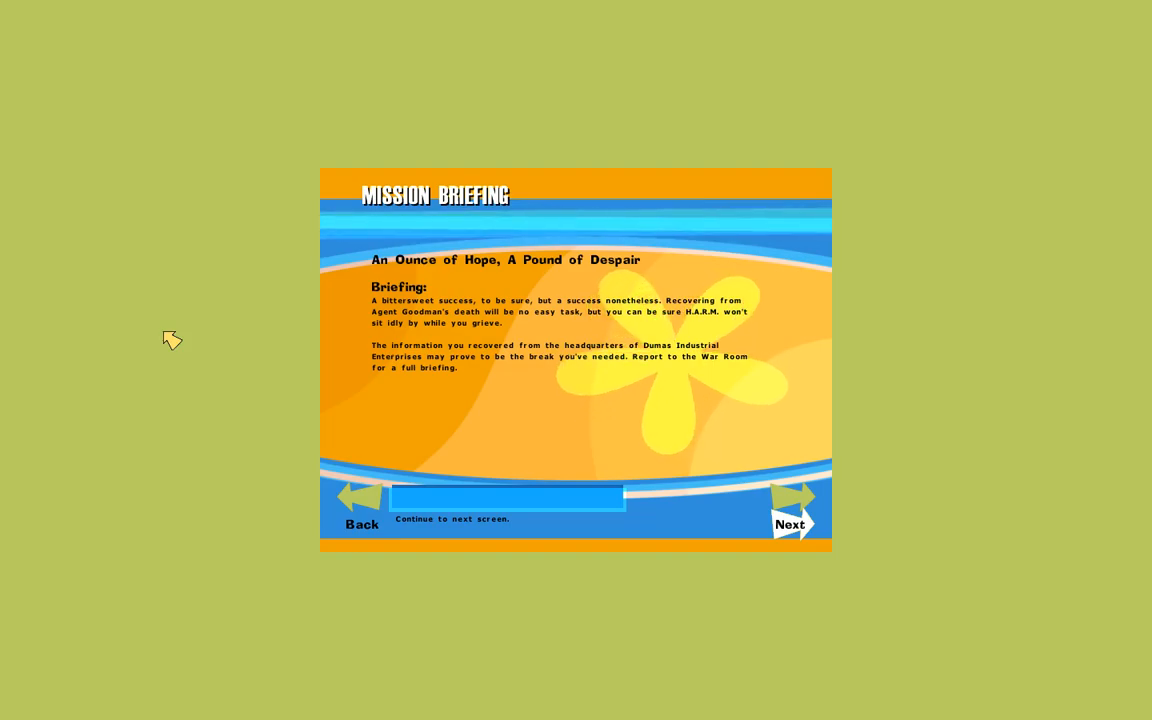
pyautogui.click(790, 524)
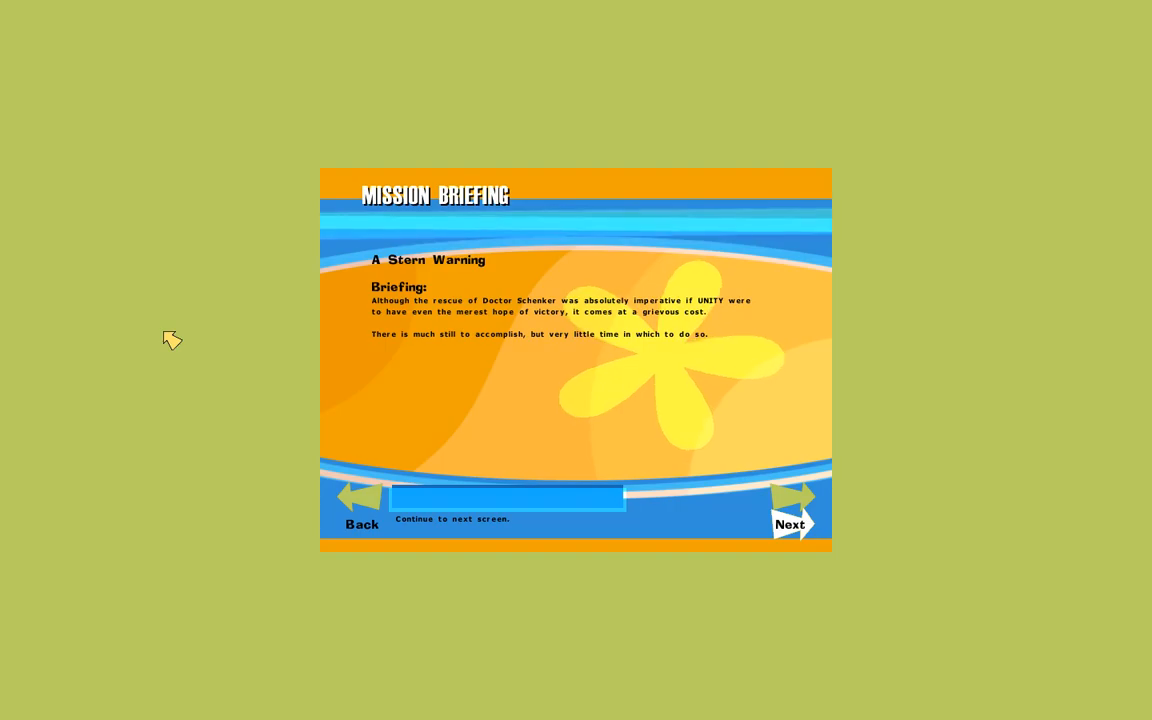
pyautogui.click(790, 510)
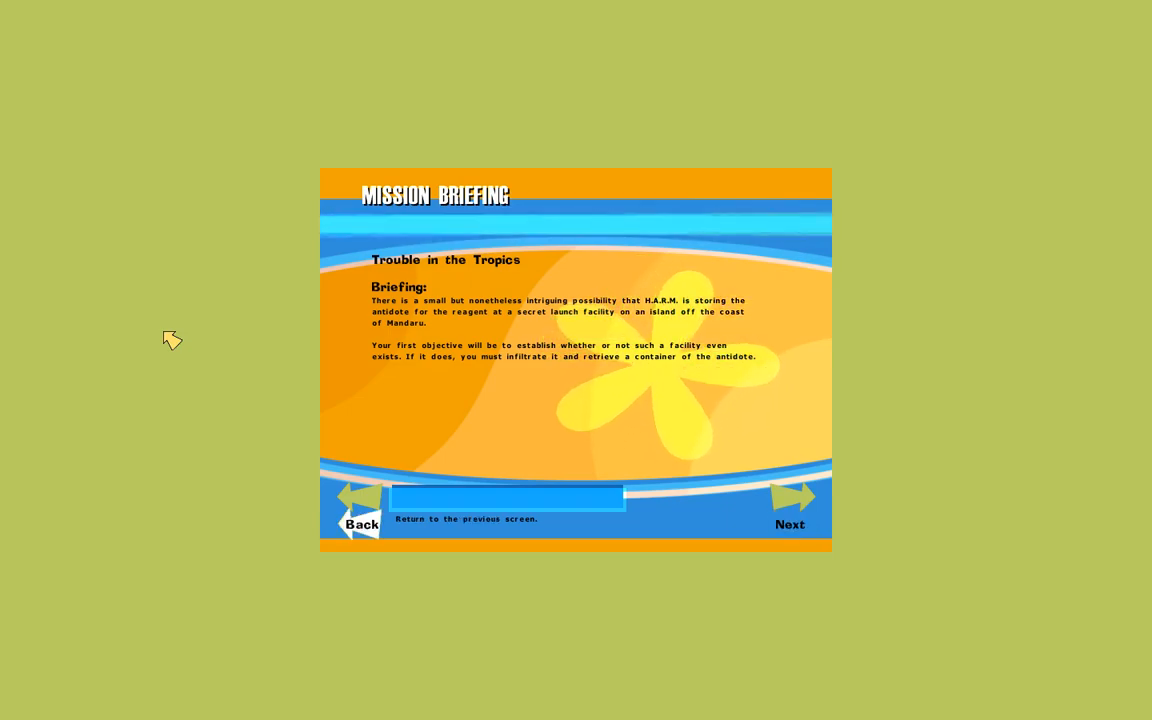
# Step: Page through Low Earth Orbit to the Good Luck and God Speed briefing
pyautogui.click(790, 510)
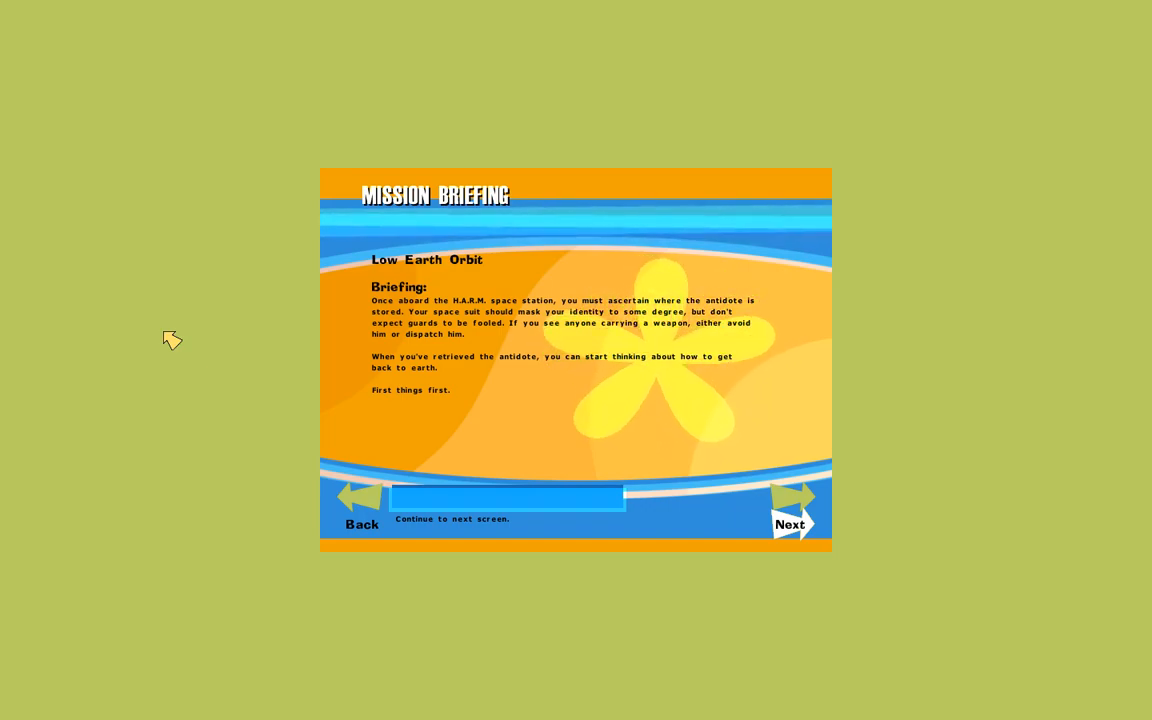
pyautogui.click(790, 524)
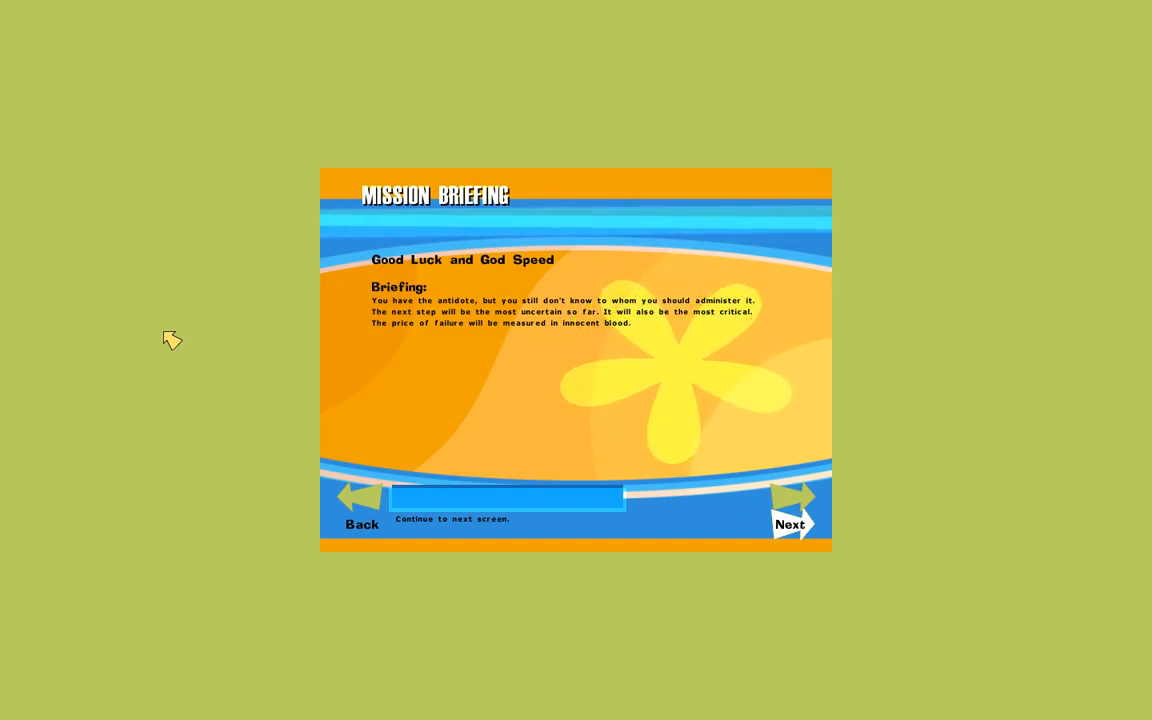
# Step: Page through Alpine Intrigue and The Indomitable Cate Archer to A Very Large Explosion
pyautogui.click(790, 520)
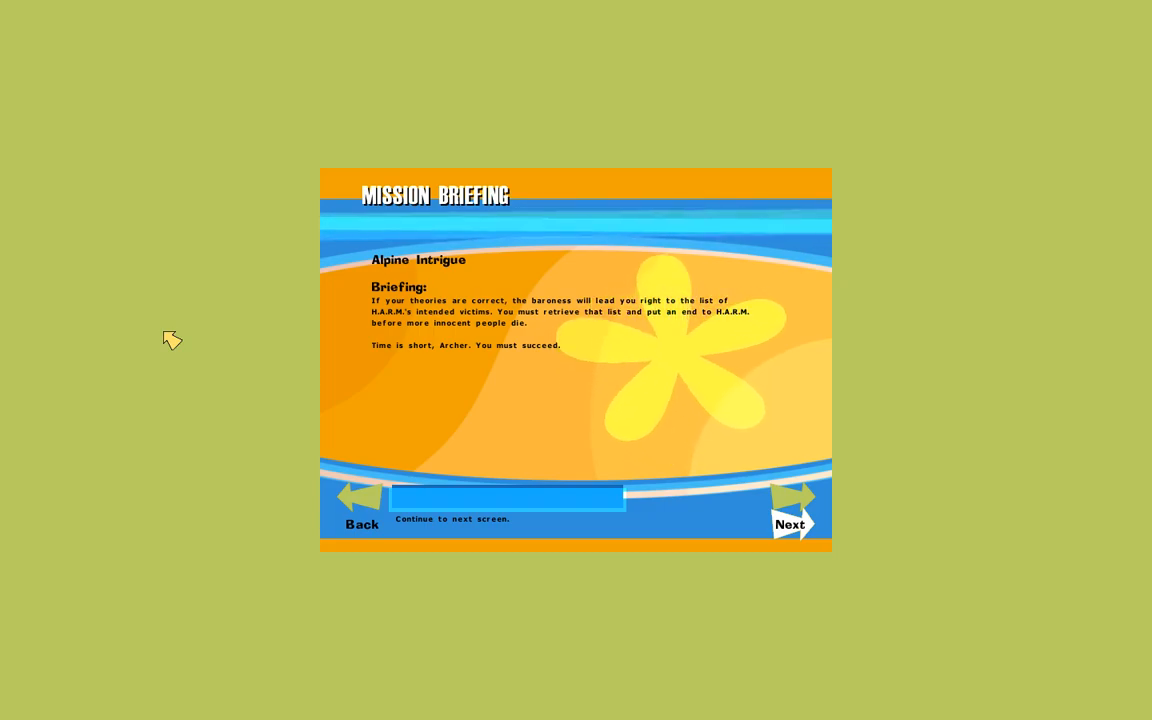
pyautogui.click(790, 510)
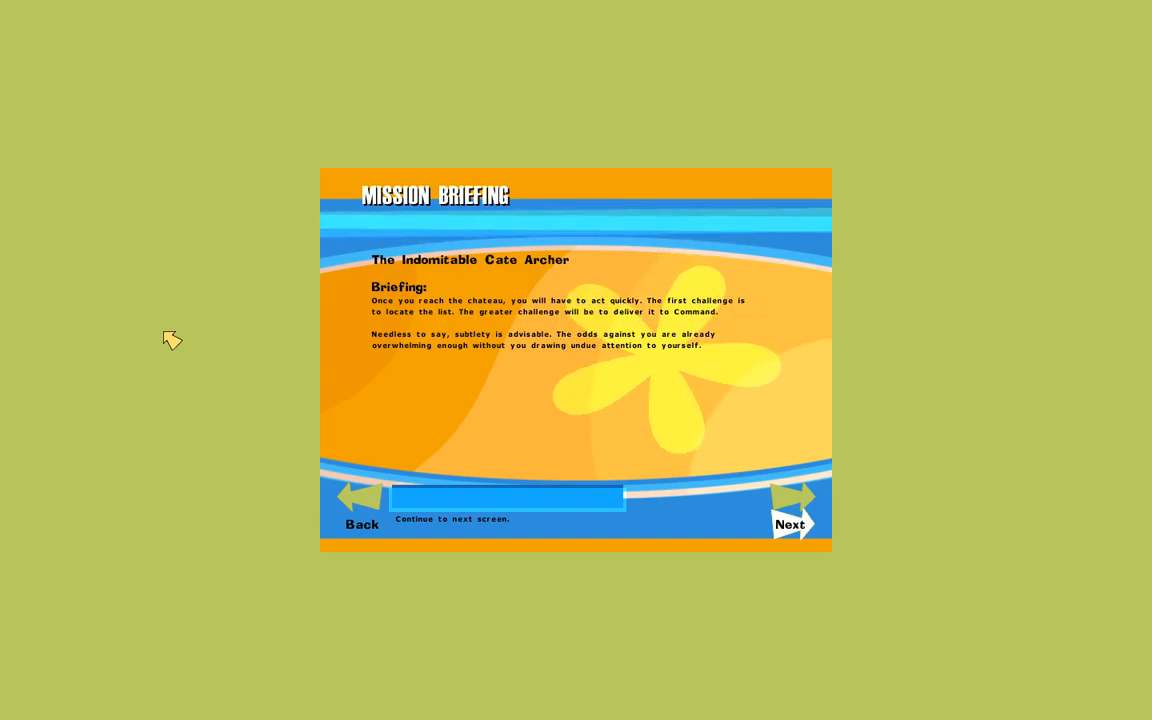
pyautogui.moveTo(361, 510)
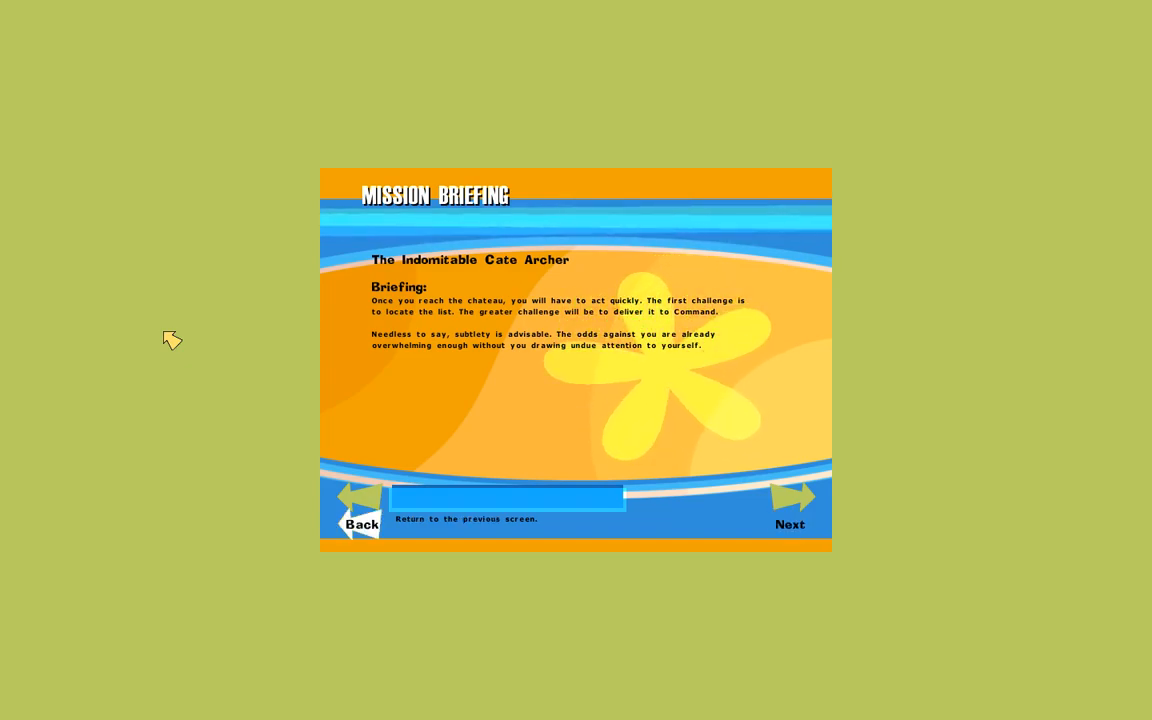
pyautogui.click(790, 497)
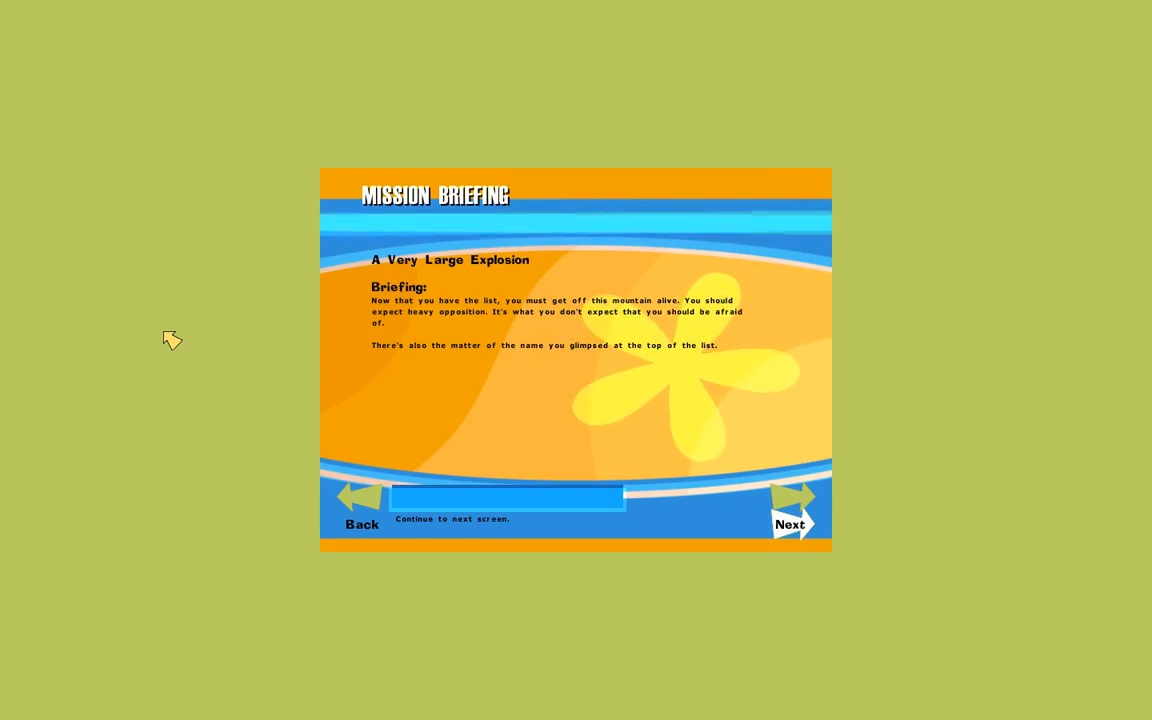